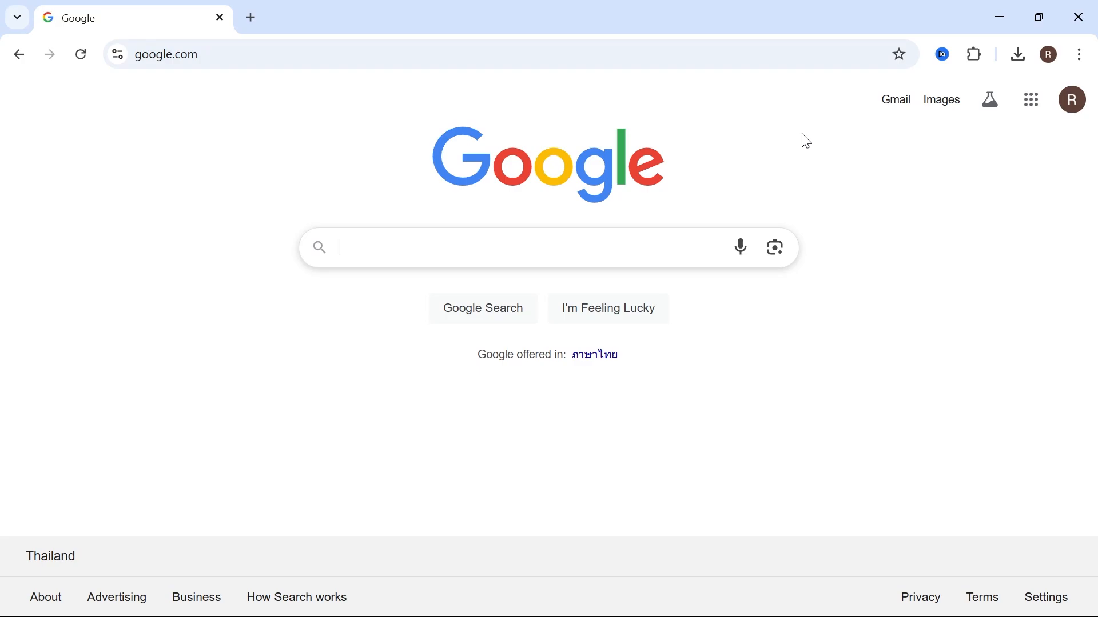
mouse_move(809, 164)
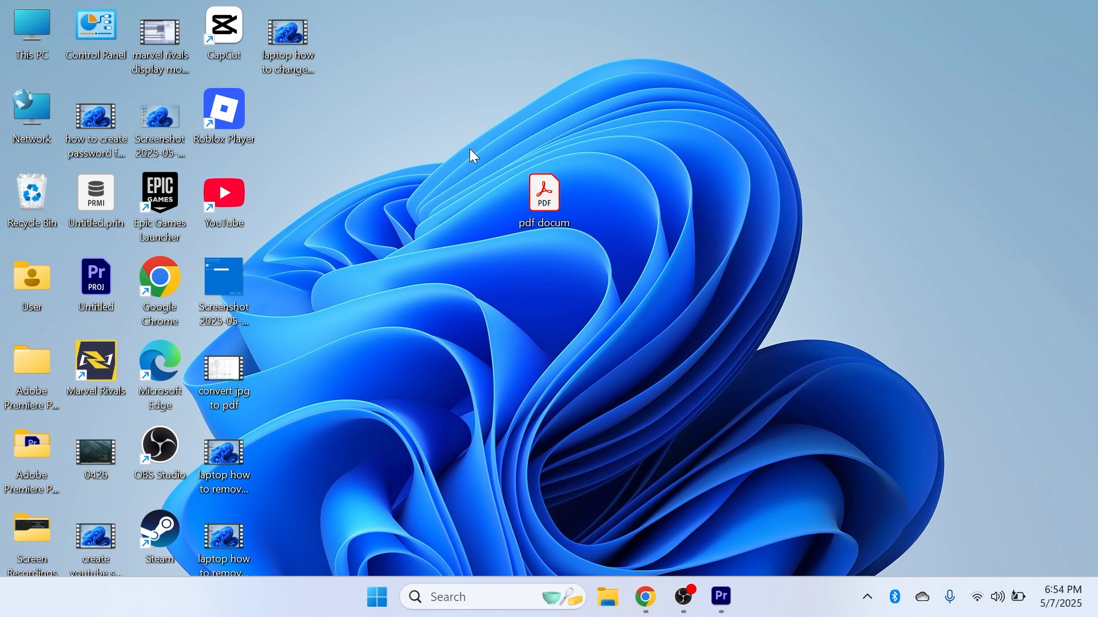
mouse_move(196, 268)
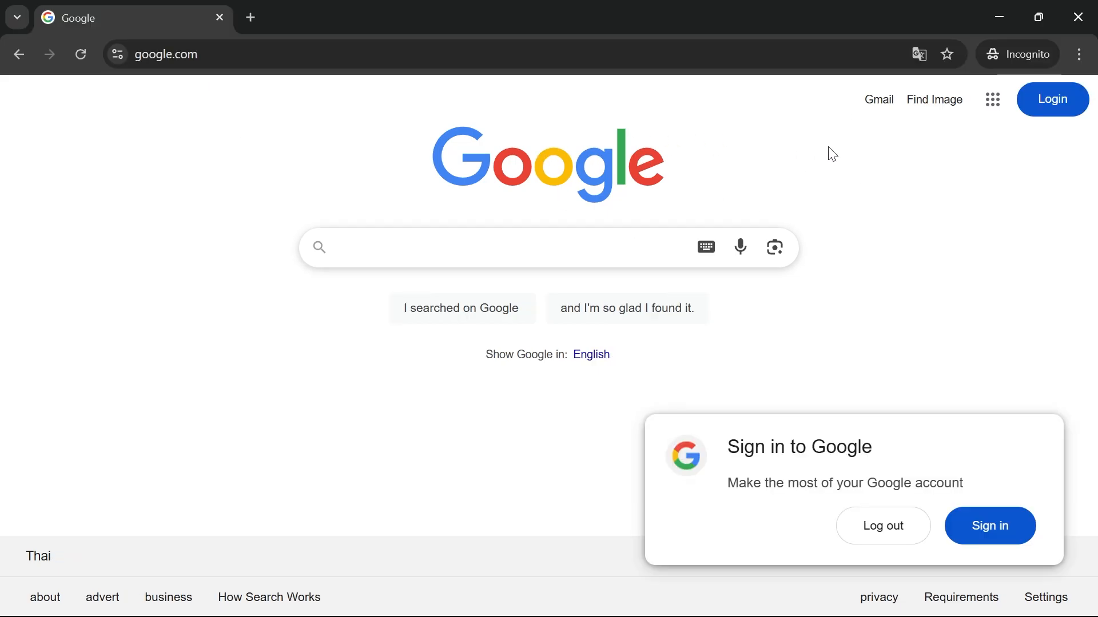
mouse_move(1052, 108)
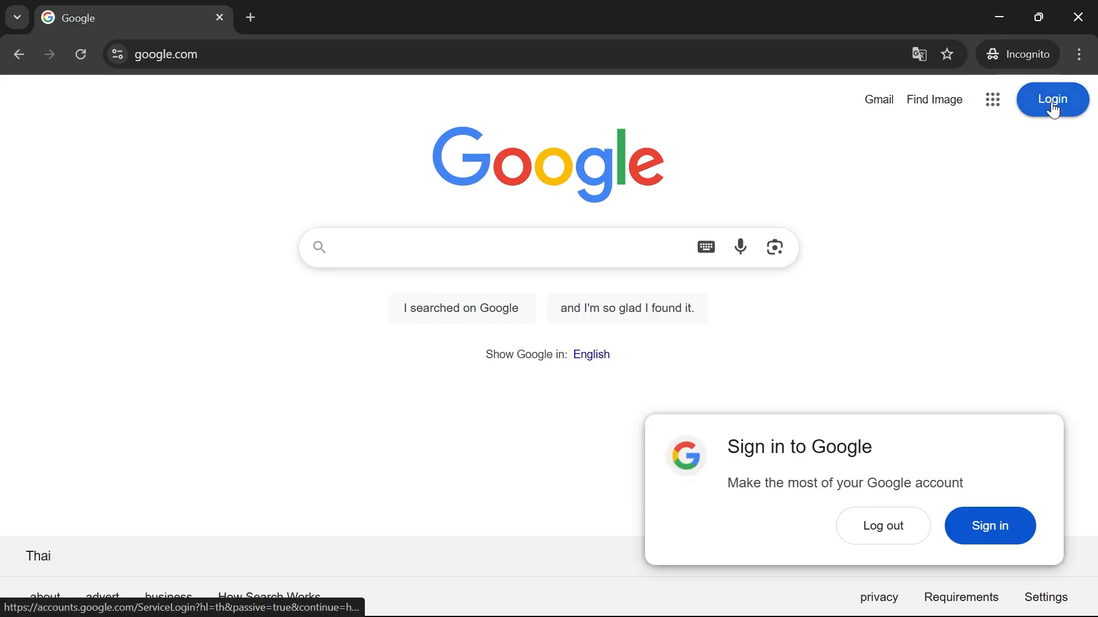
Open Google sign-in and begin creating an account for personal use
click(990, 526)
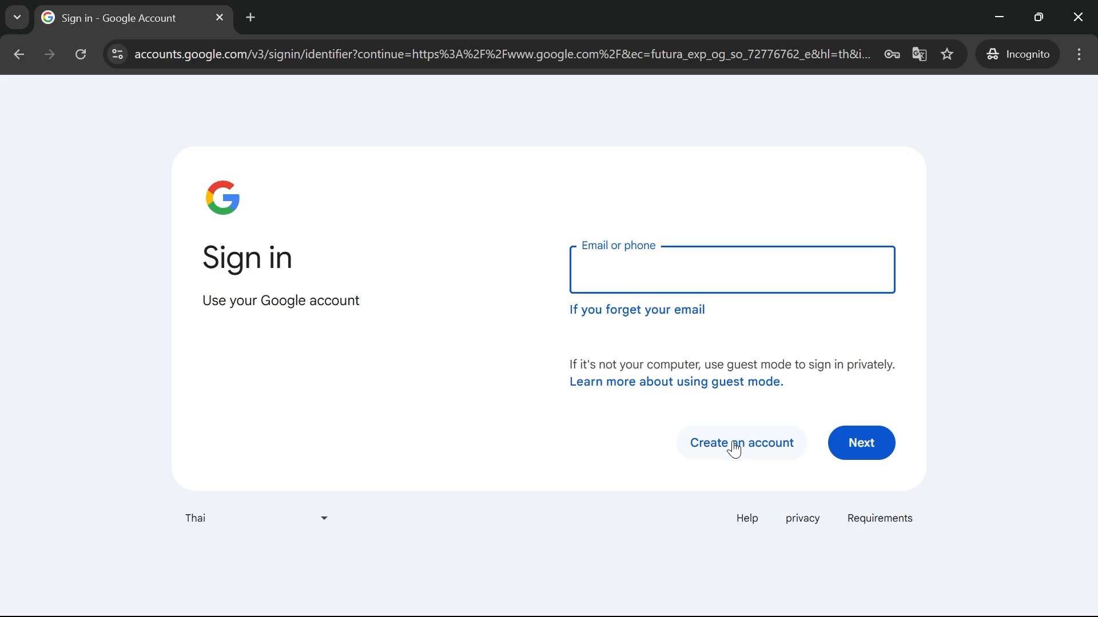
click(742, 443)
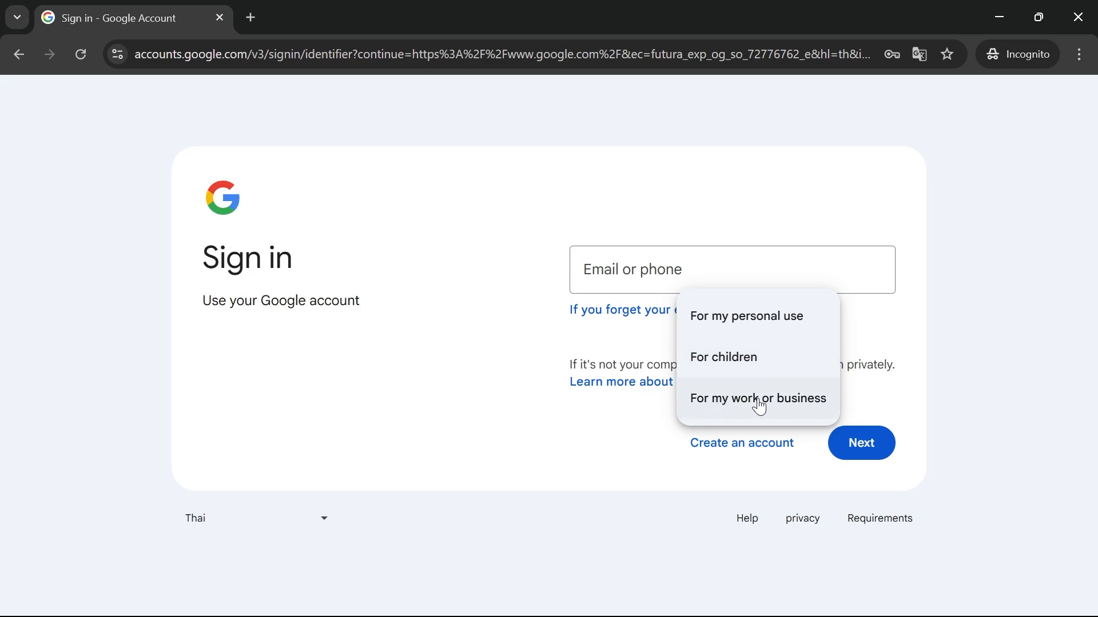
mouse_move(754, 324)
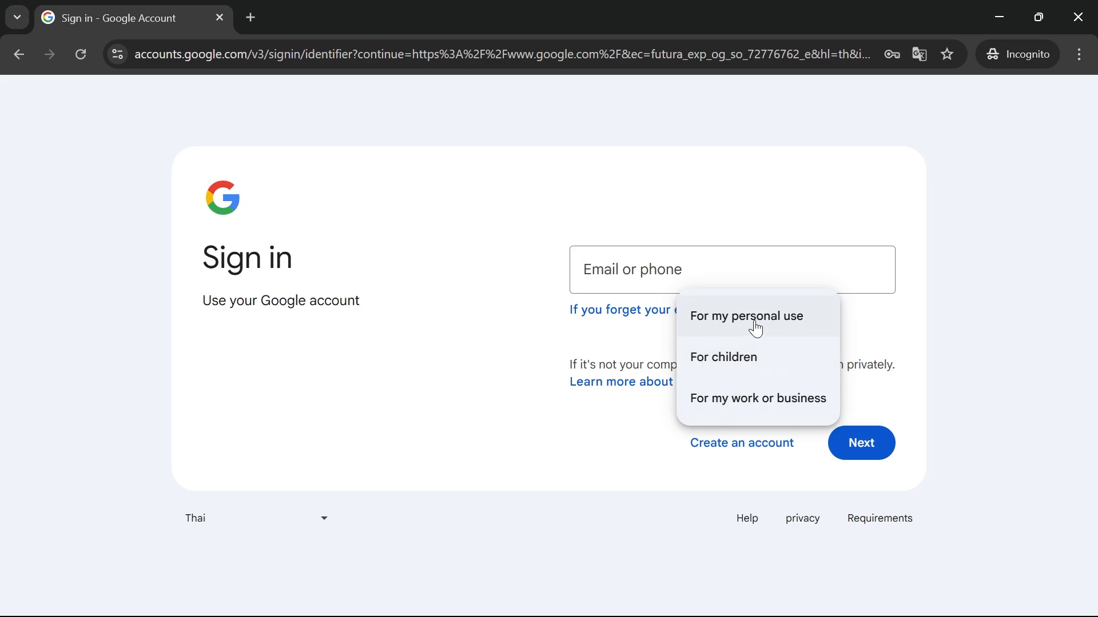
mouse_move(765, 398)
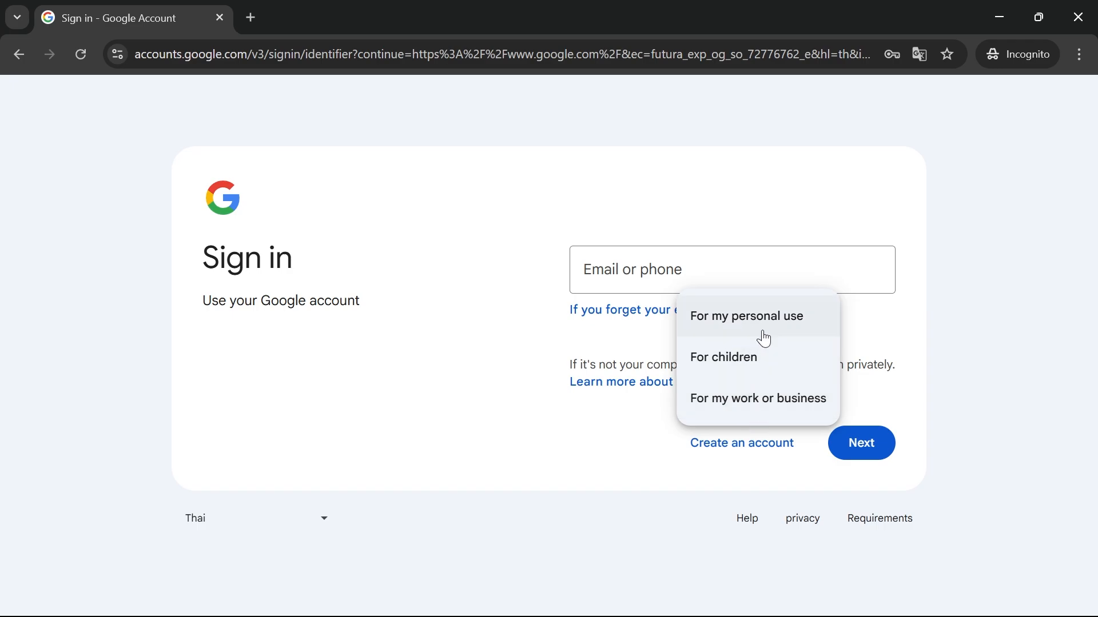
click(746, 316)
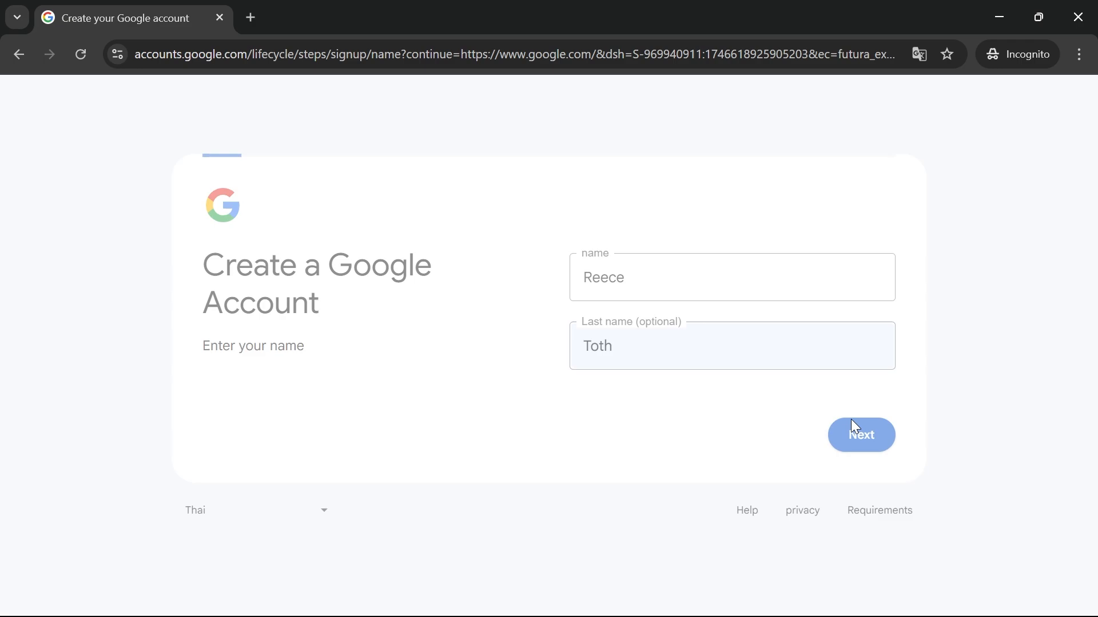
Submit the name, birth date, sex and custom Gmail address to reach the password page
click(861, 435)
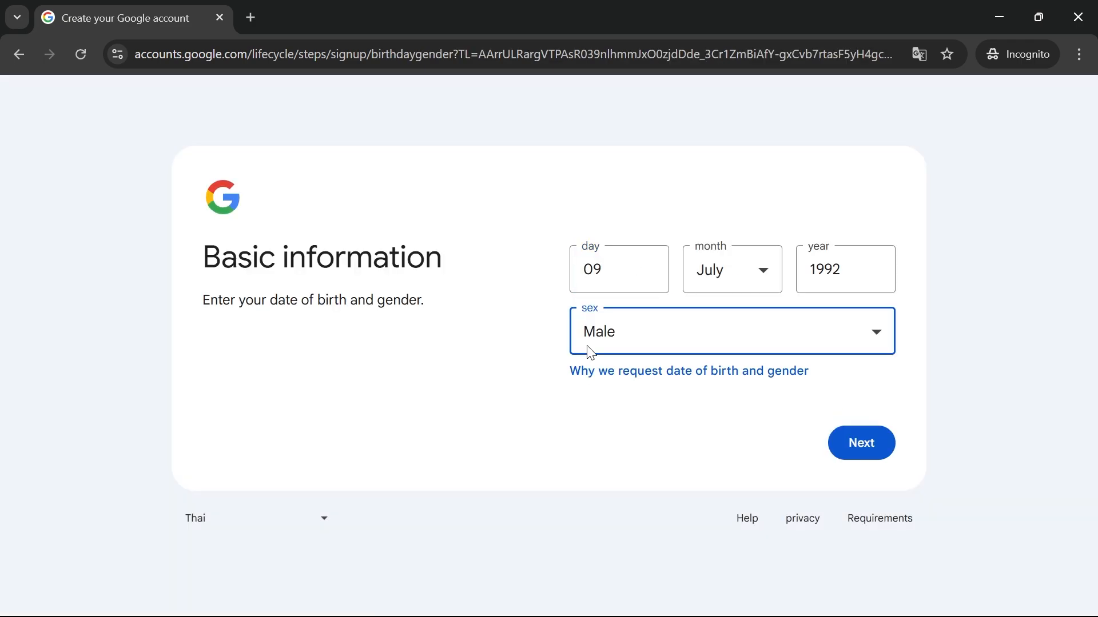
click(861, 443)
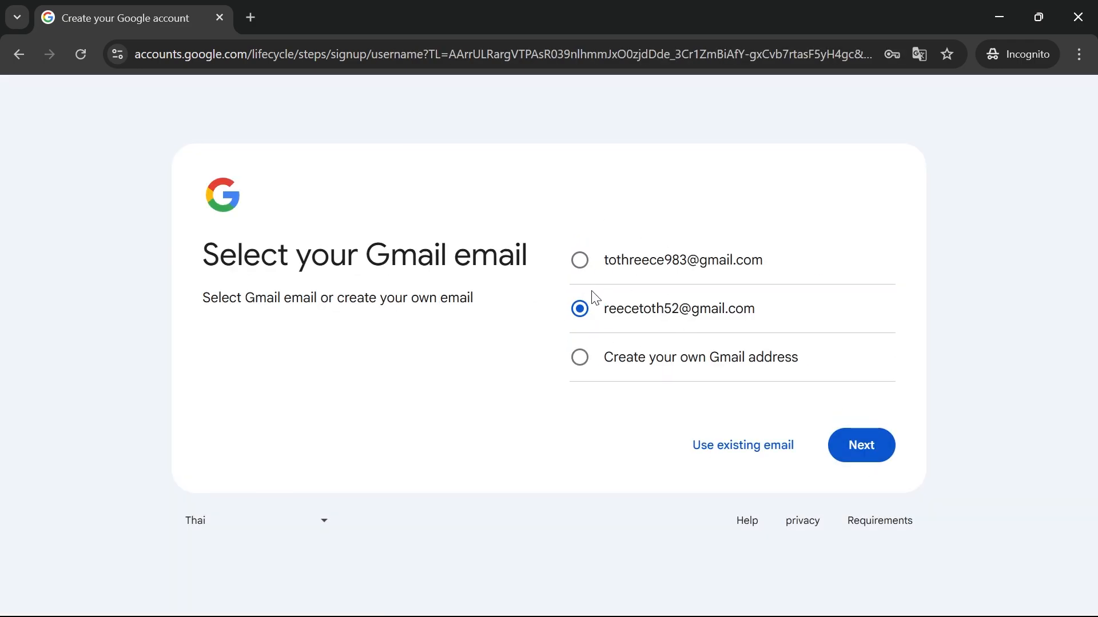
mouse_move(730, 312)
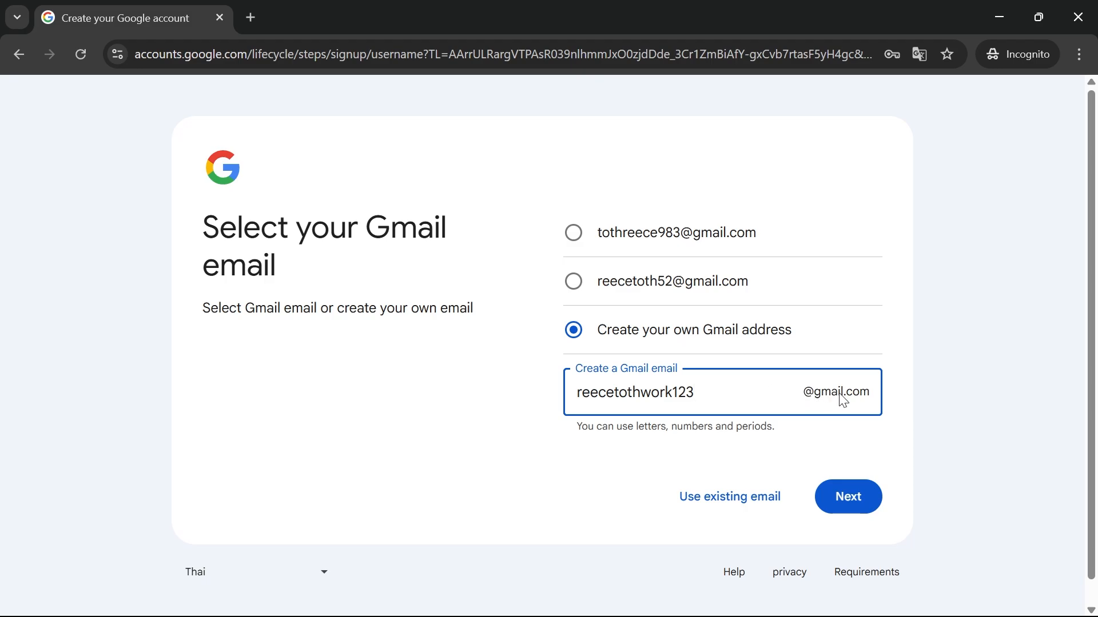
click(848, 497)
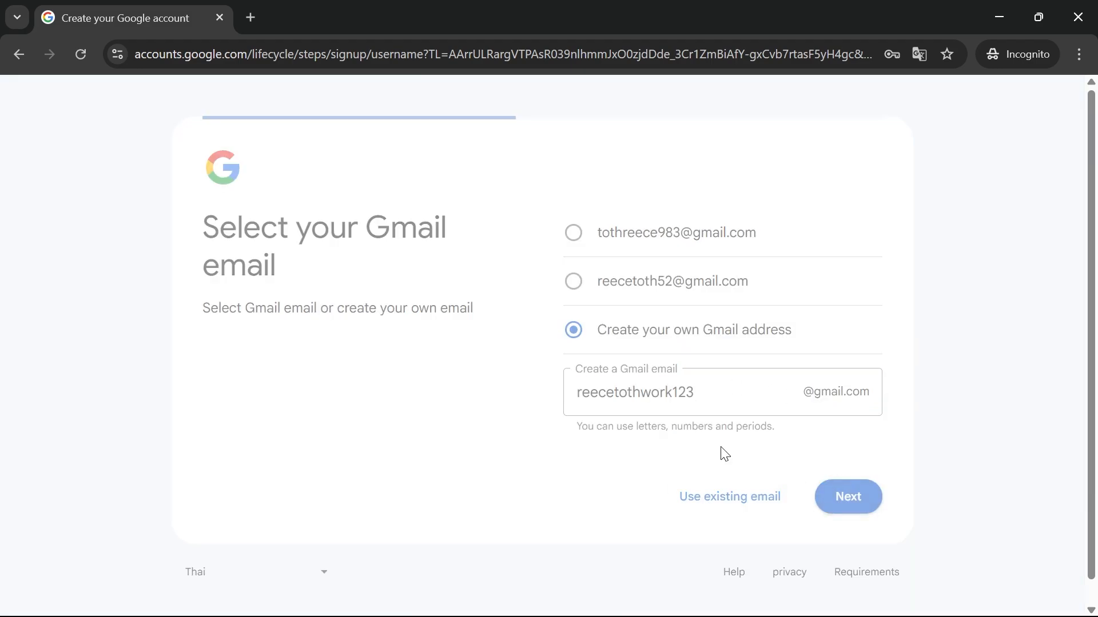
click(848, 497)
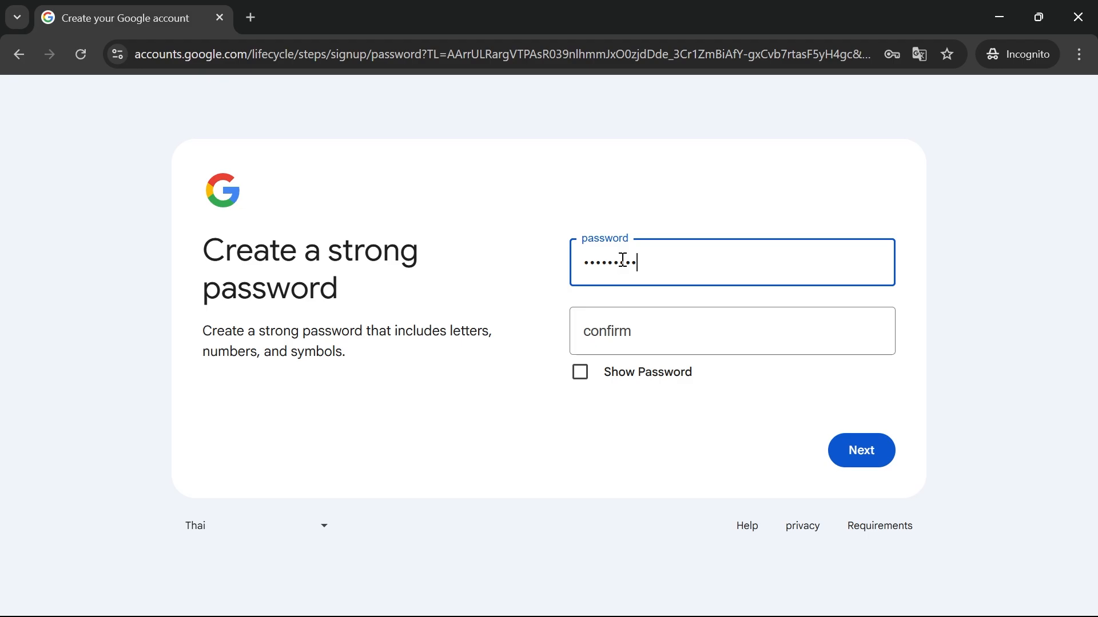
Submit the password and six-digit verification code, then select the recovery email field
click(861, 450)
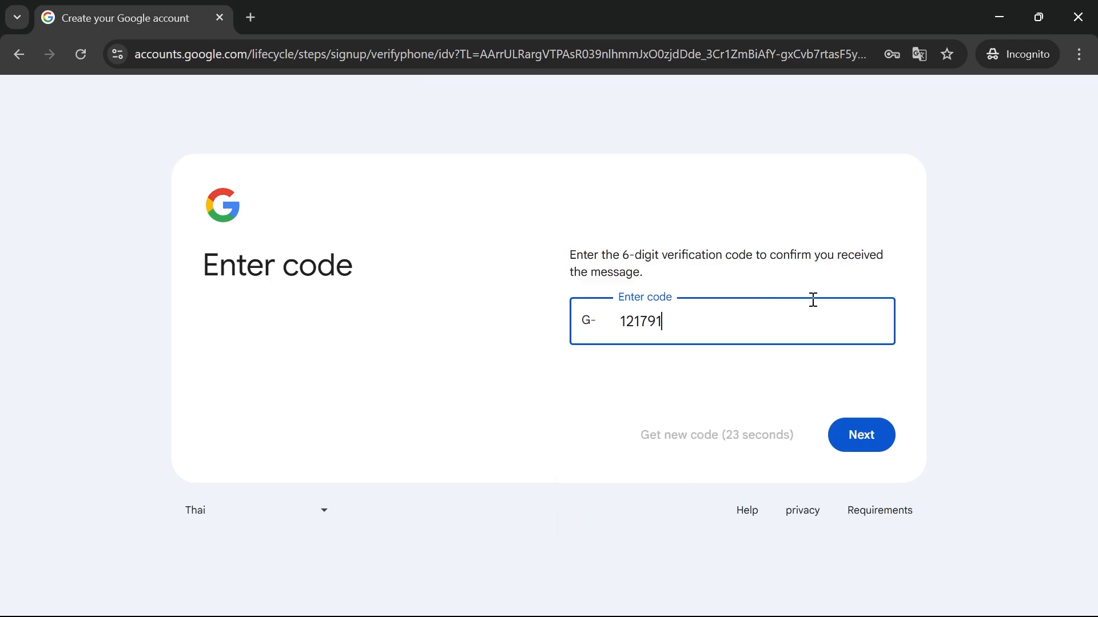
click(861, 435)
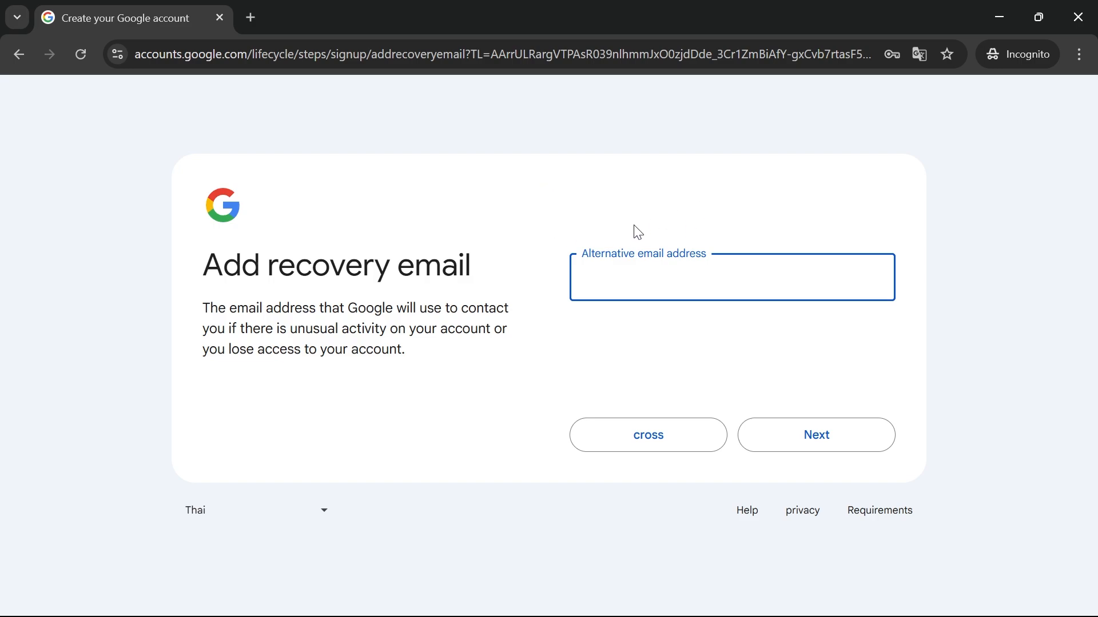
mouse_move(414, 149)
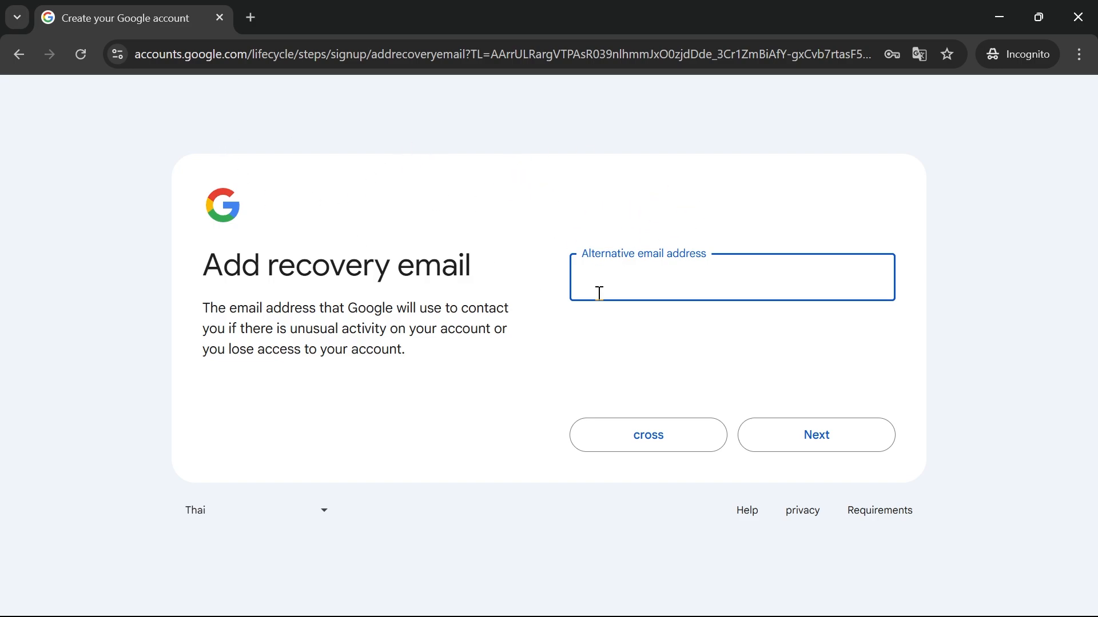
mouse_move(485, 179)
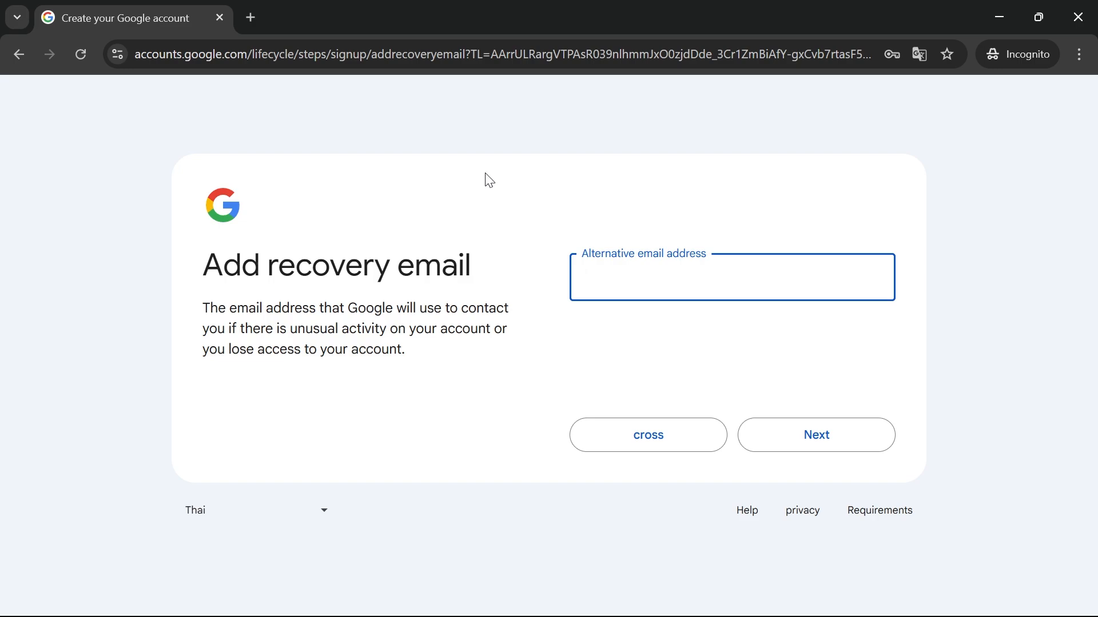
mouse_move(593, 181)
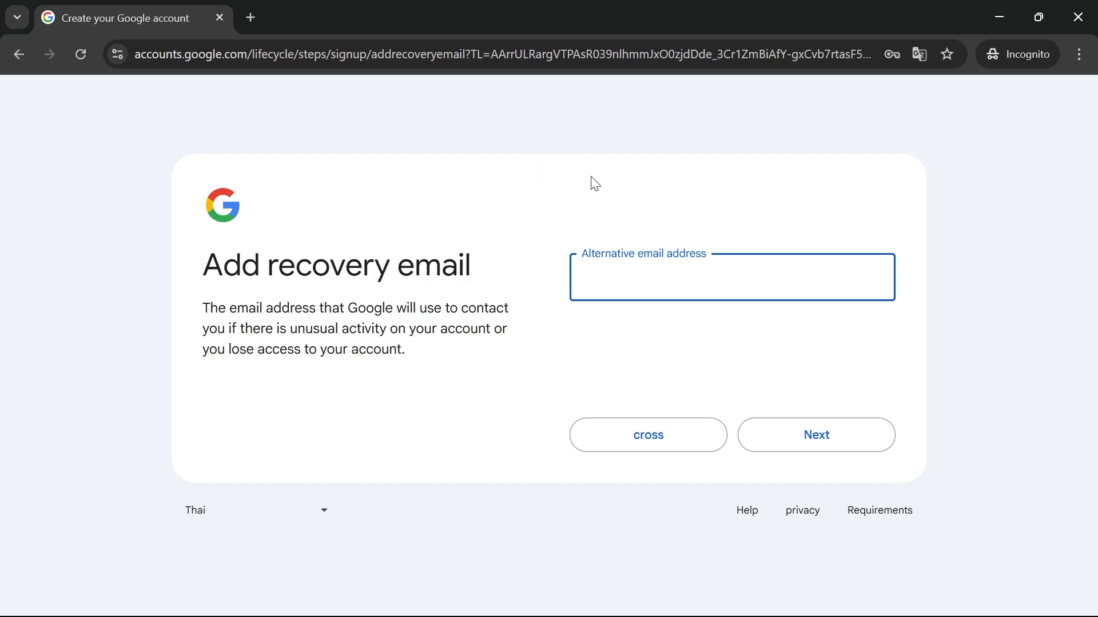
mouse_move(535, 177)
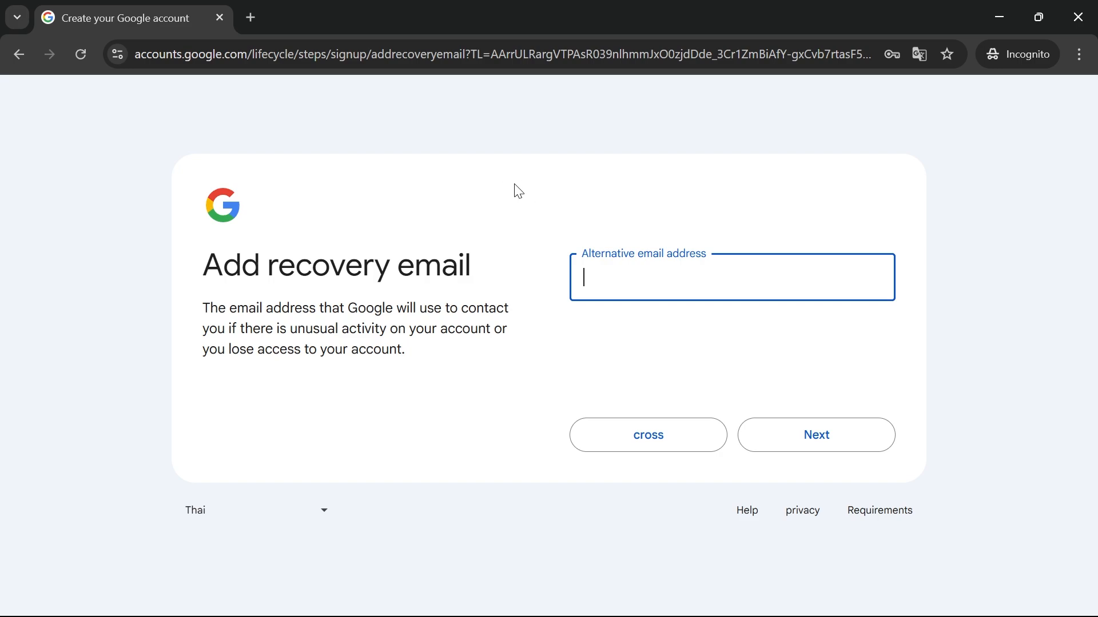
click(648, 435)
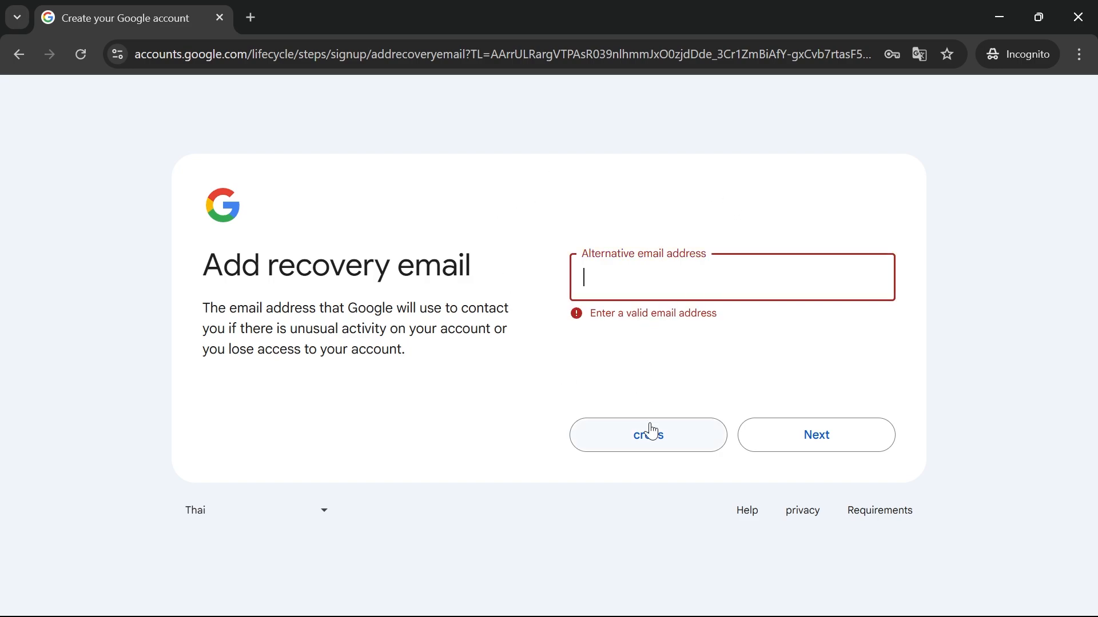
Skip the recovery email, confirm the account, accept the terms and open the Gmail inbox
click(648, 435)
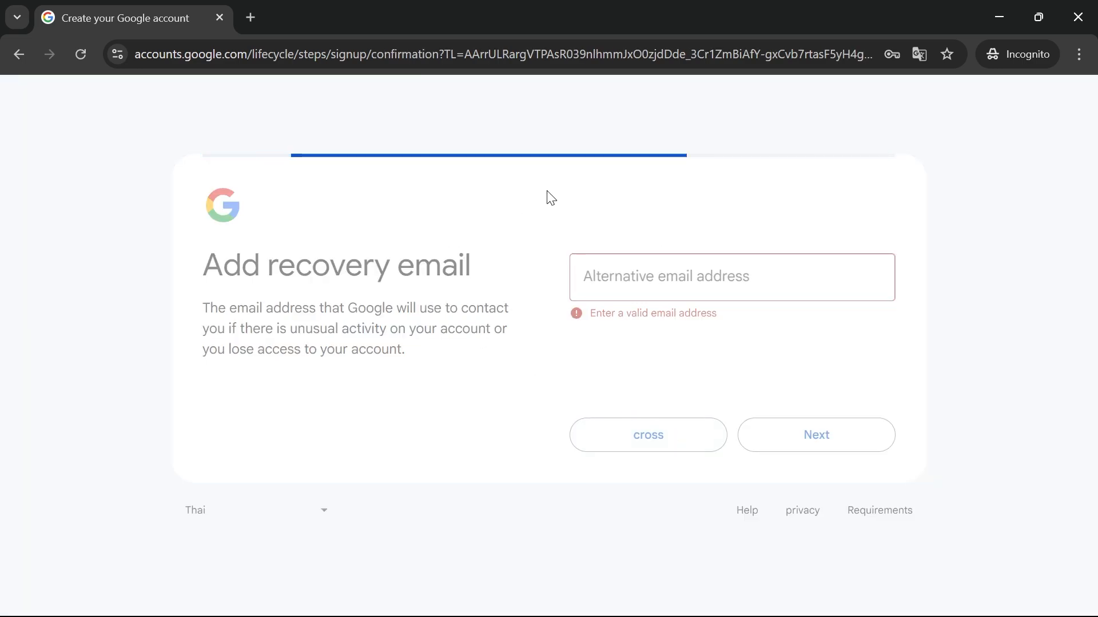
click(816, 435)
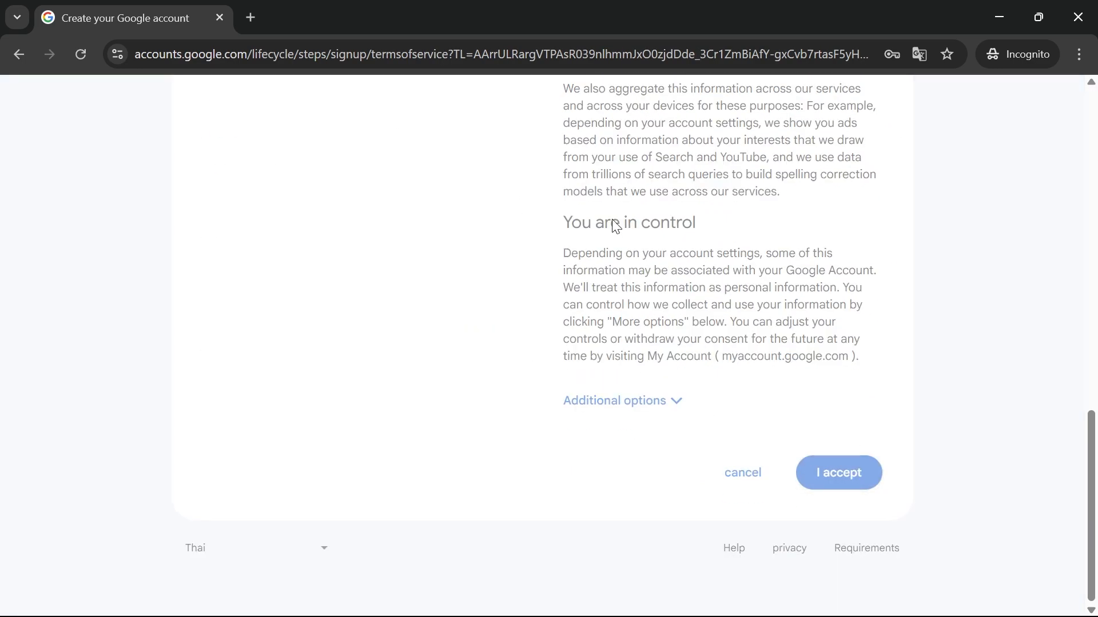
click(838, 473)
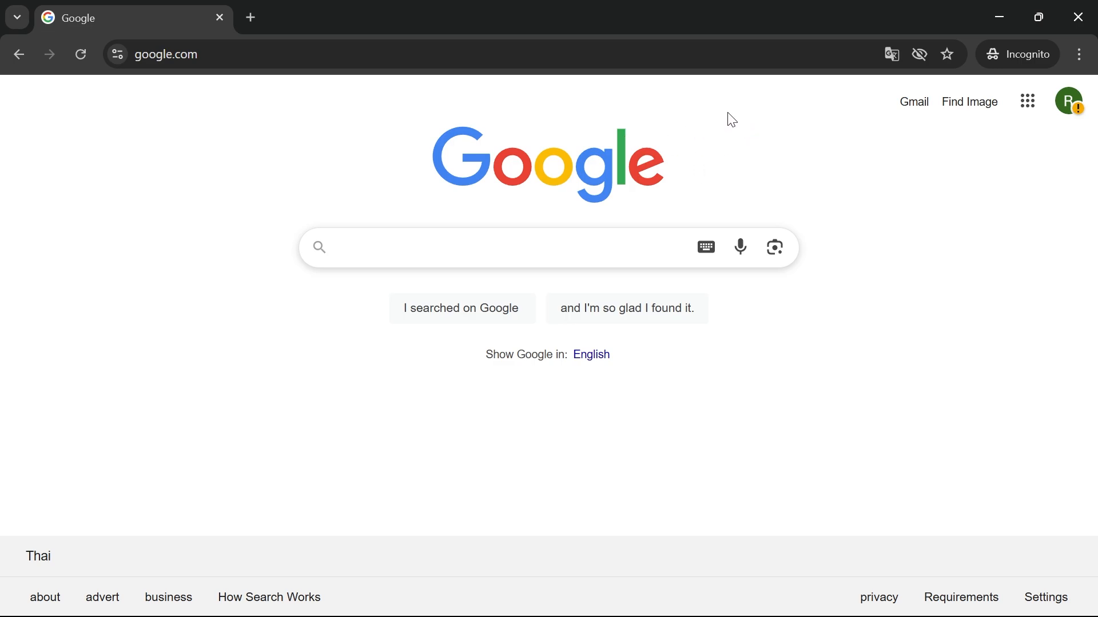
mouse_move(853, 229)
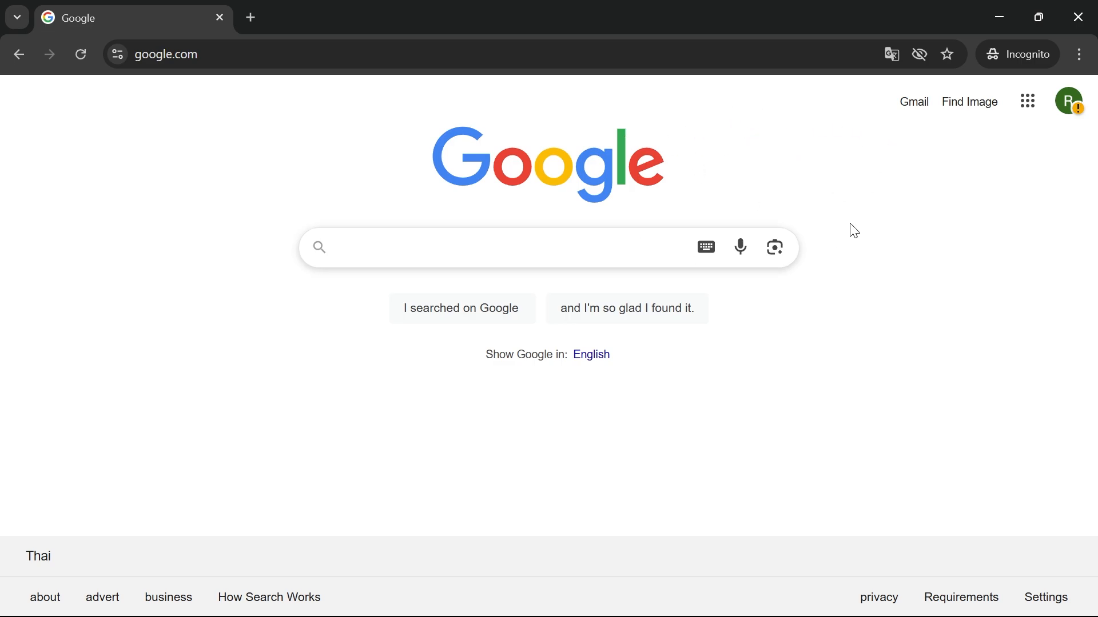
mouse_move(900, 110)
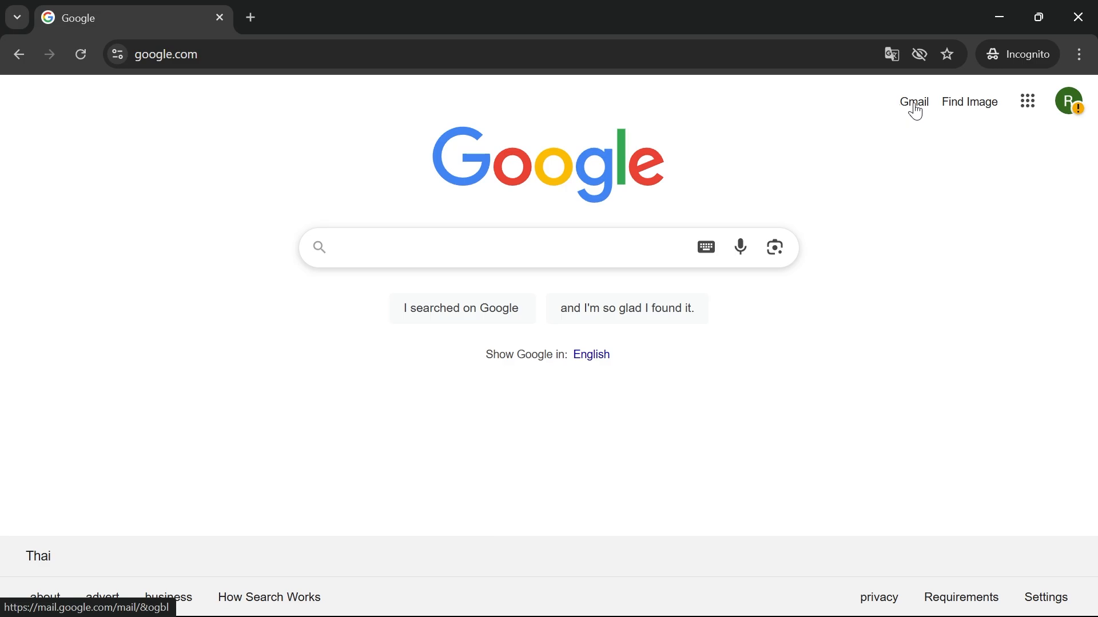
click(914, 101)
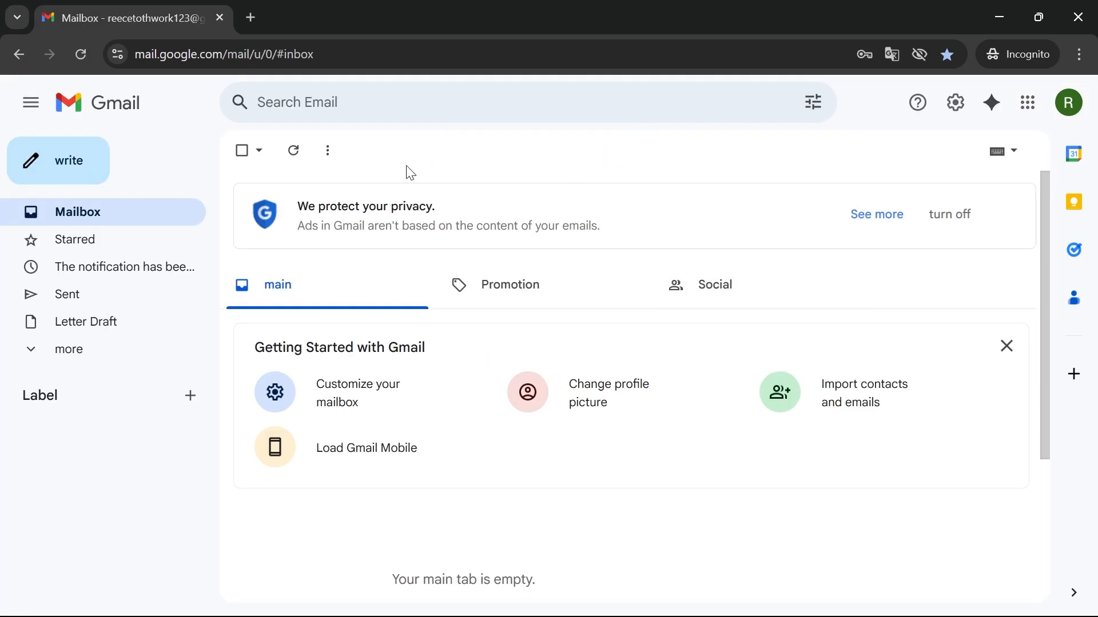
mouse_move(441, 197)
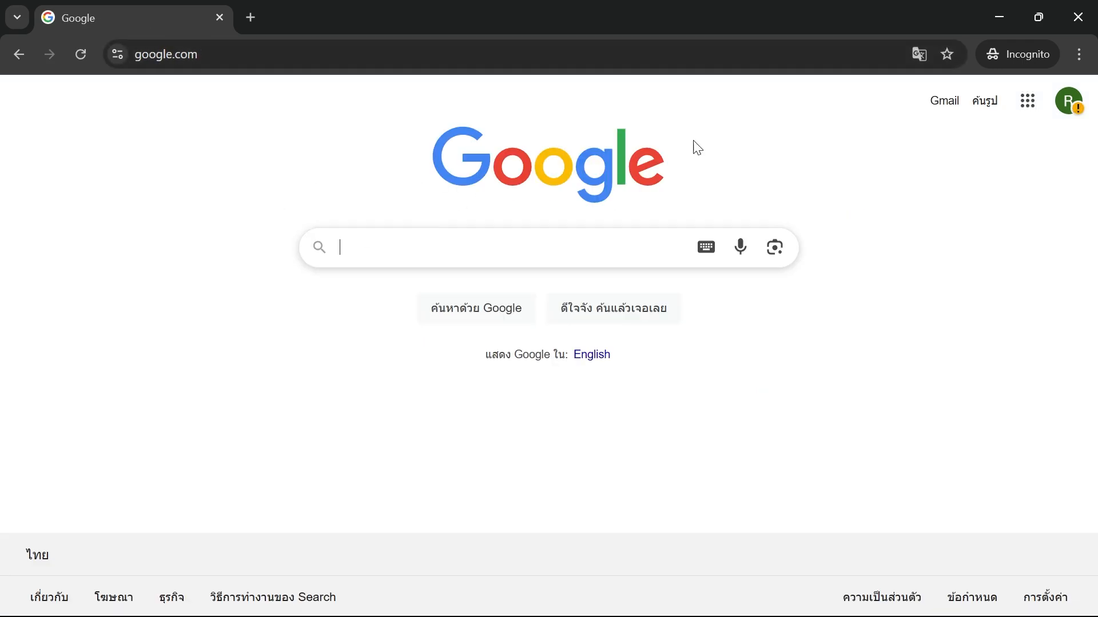
mouse_move(998, 193)
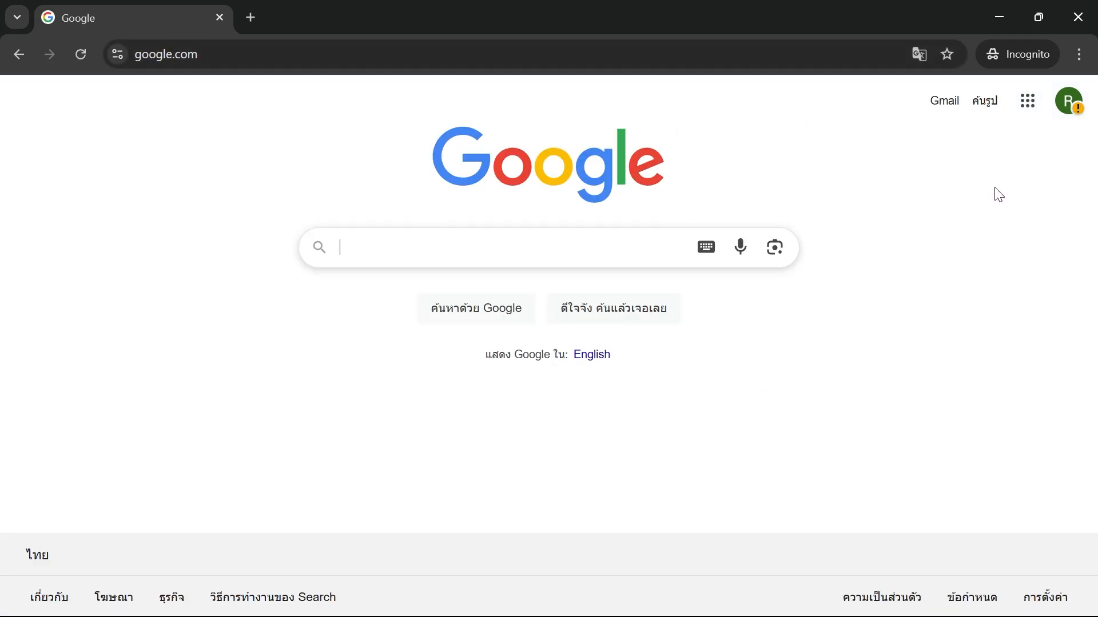
mouse_move(1027, 100)
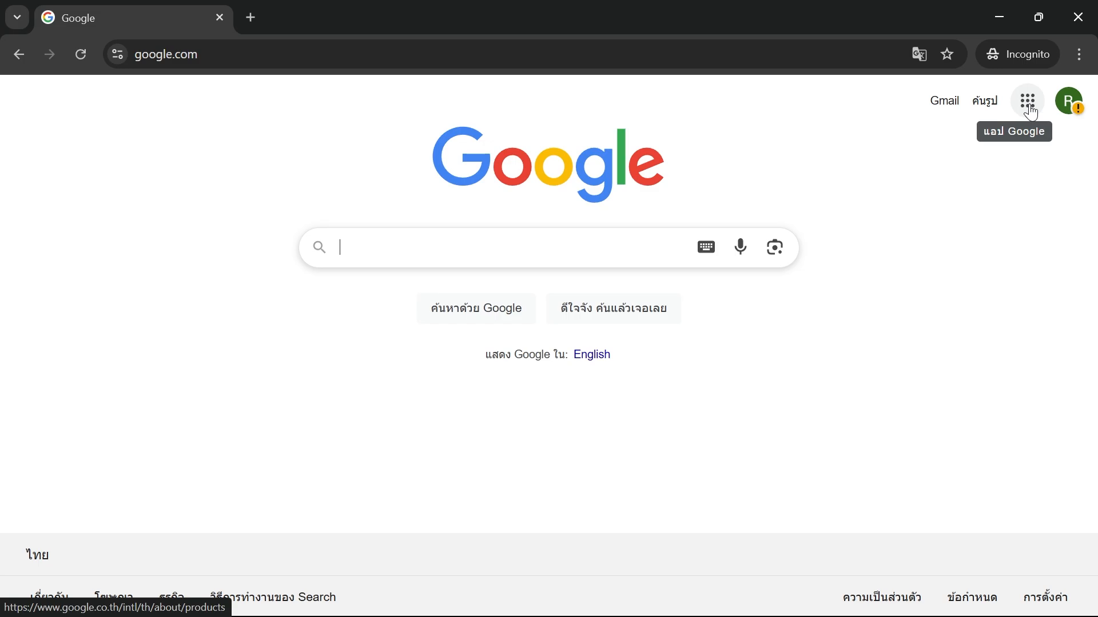
click(1027, 100)
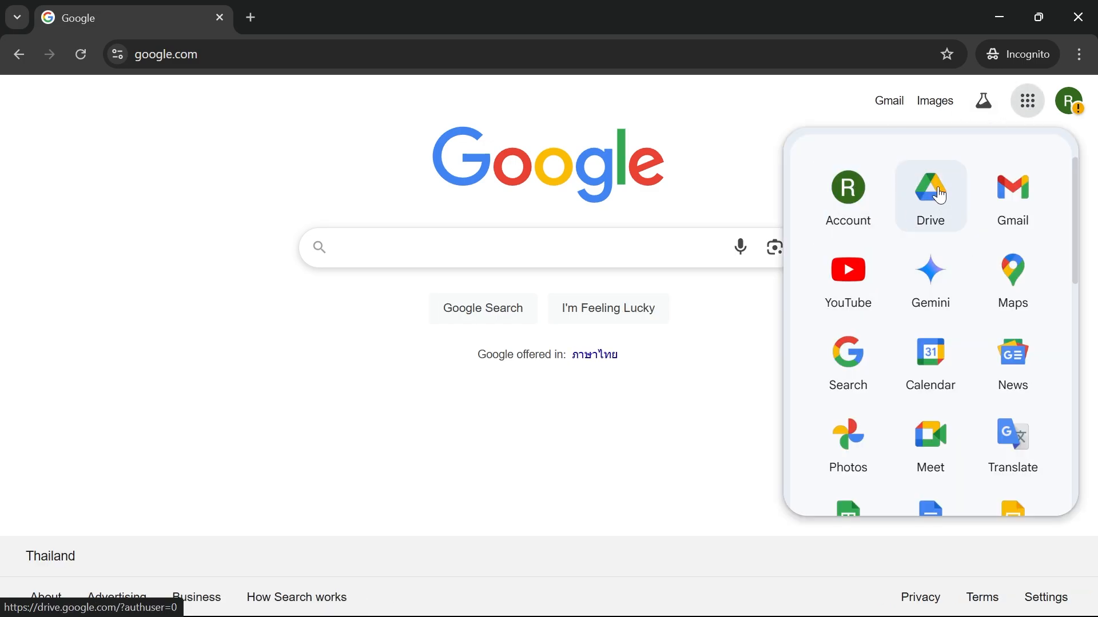
mouse_move(856, 285)
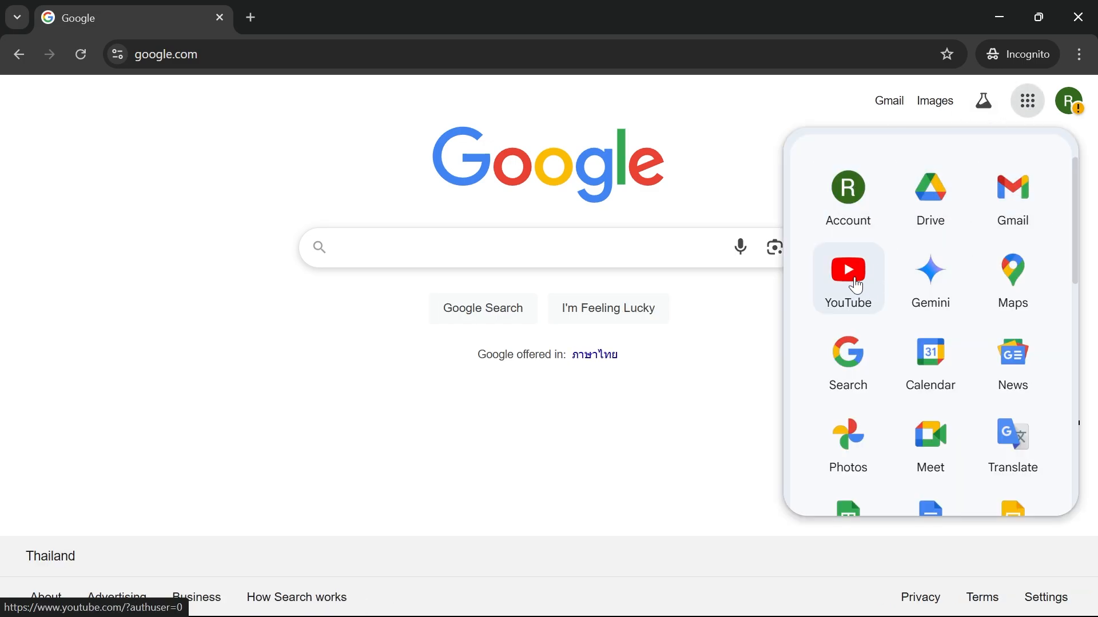
scroll(down, 3)
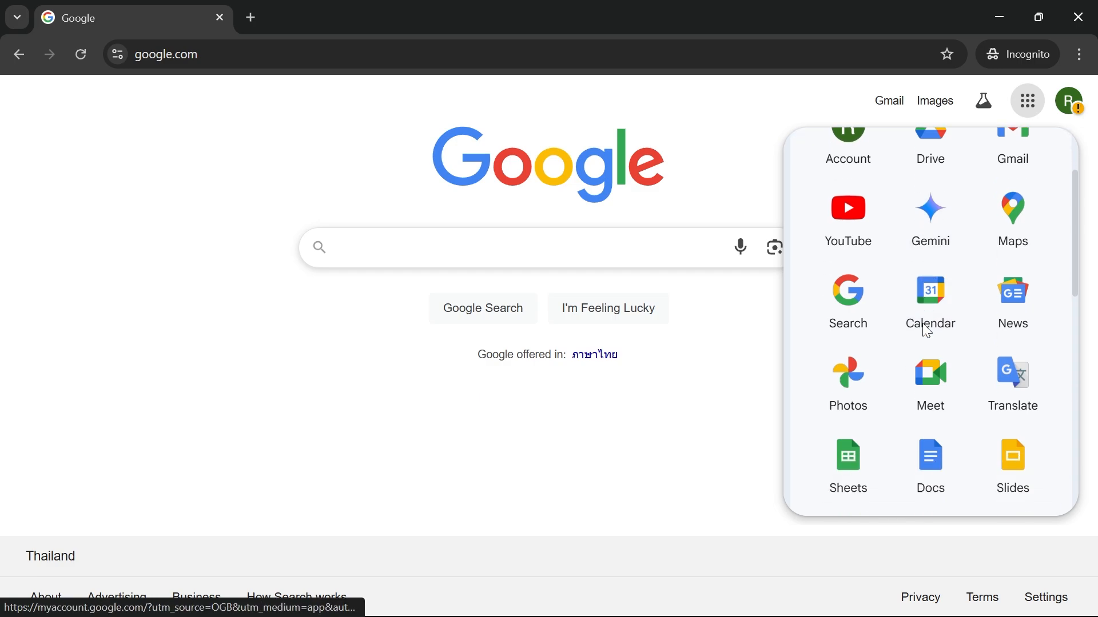
click(456, 171)
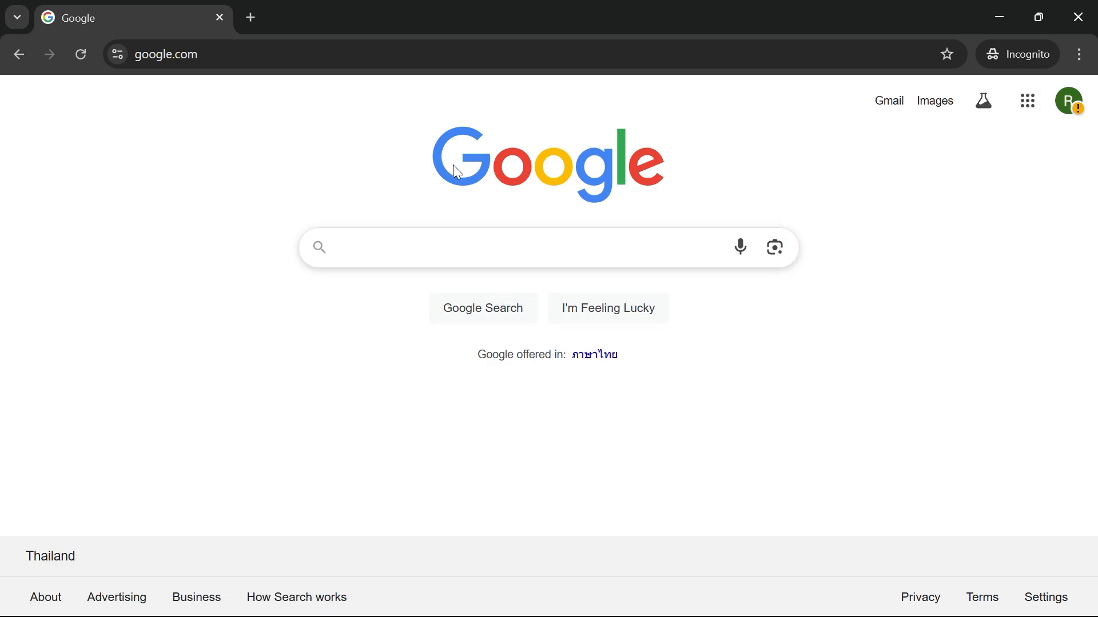
mouse_move(726, 220)
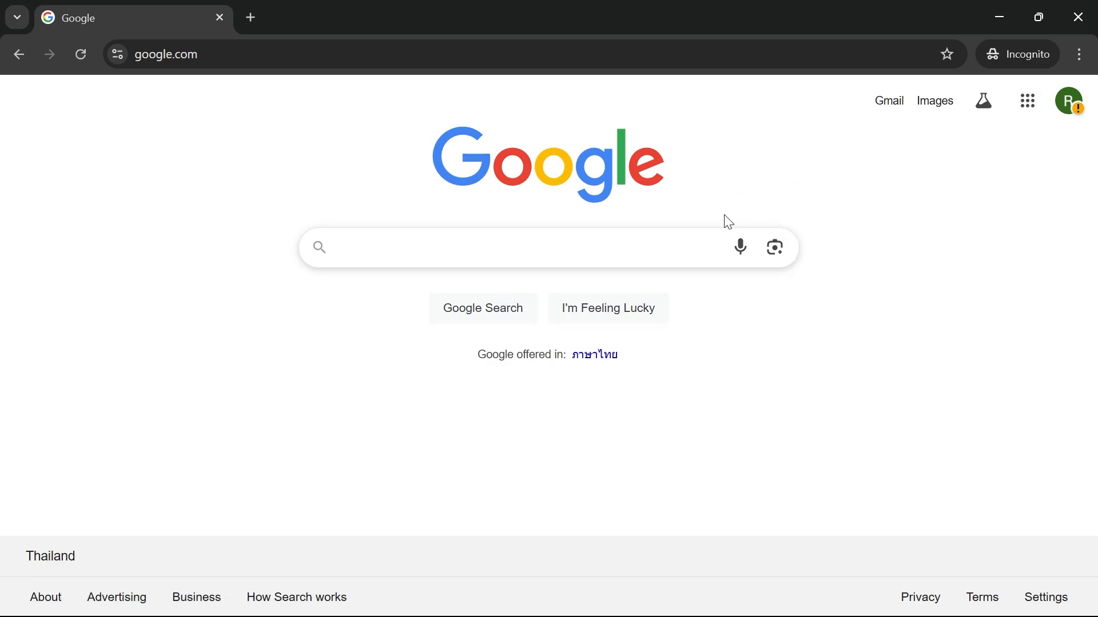